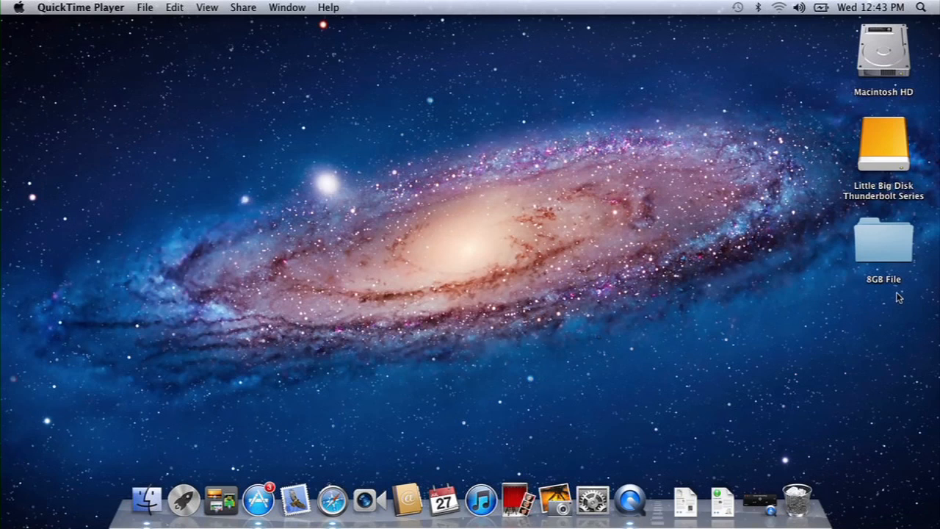
mouse_move(892, 271)
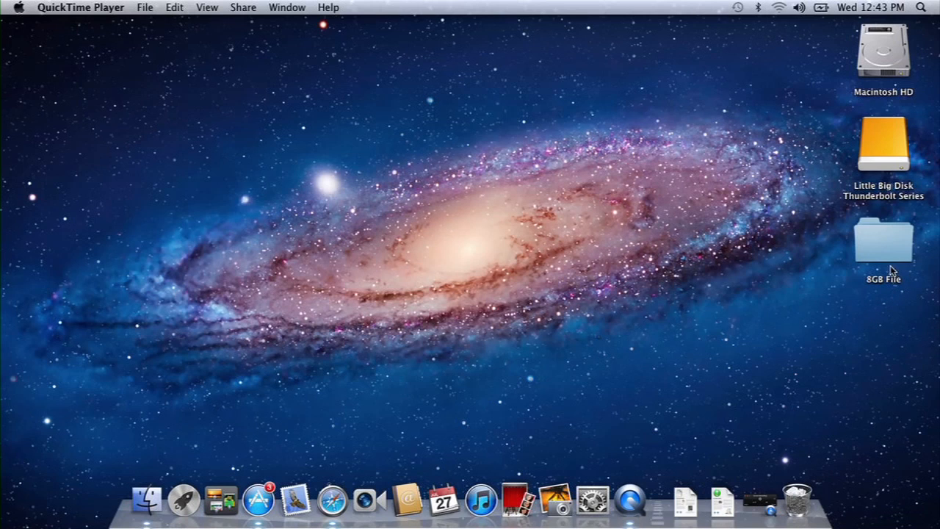